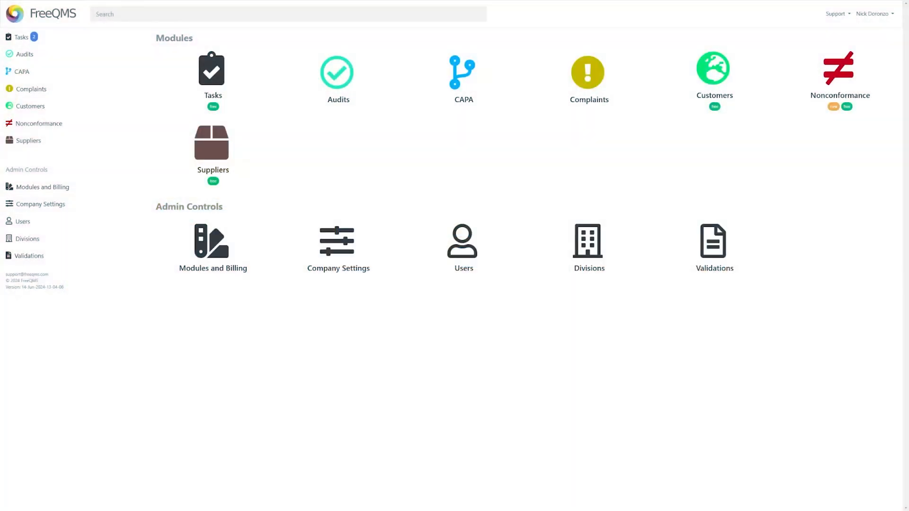
pyautogui.moveTo(253, 361)
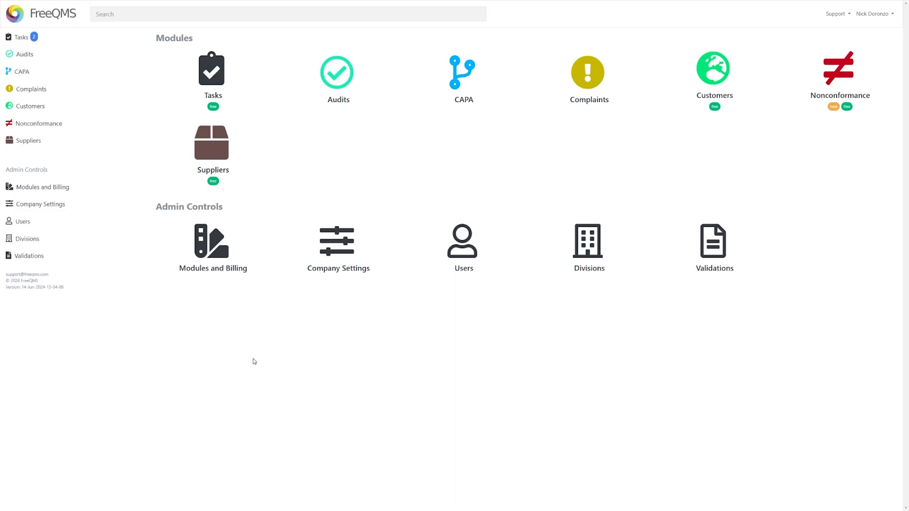
pyautogui.moveTo(41, 204)
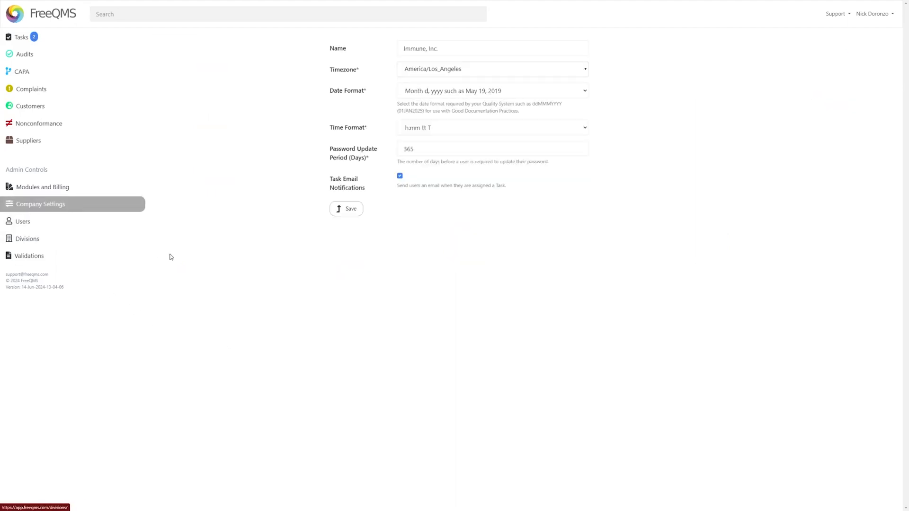
pyautogui.moveTo(251, 270)
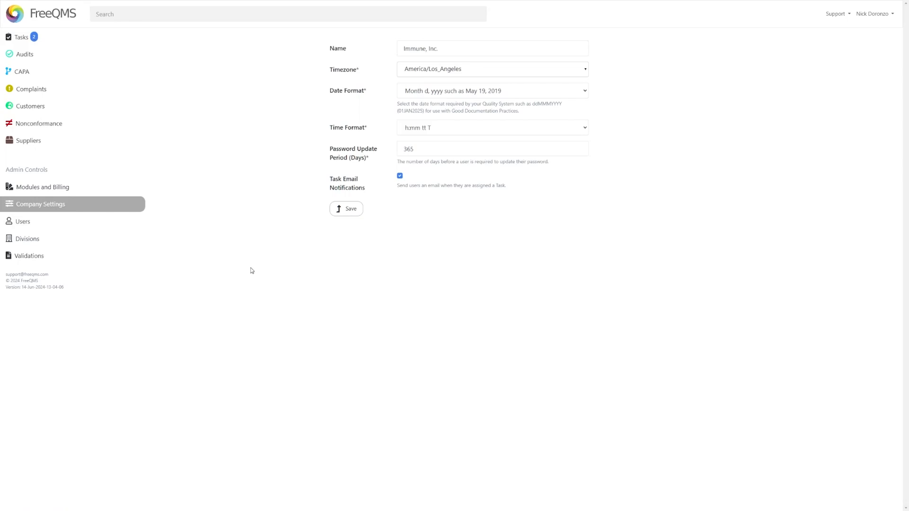
pyautogui.moveTo(339, 56)
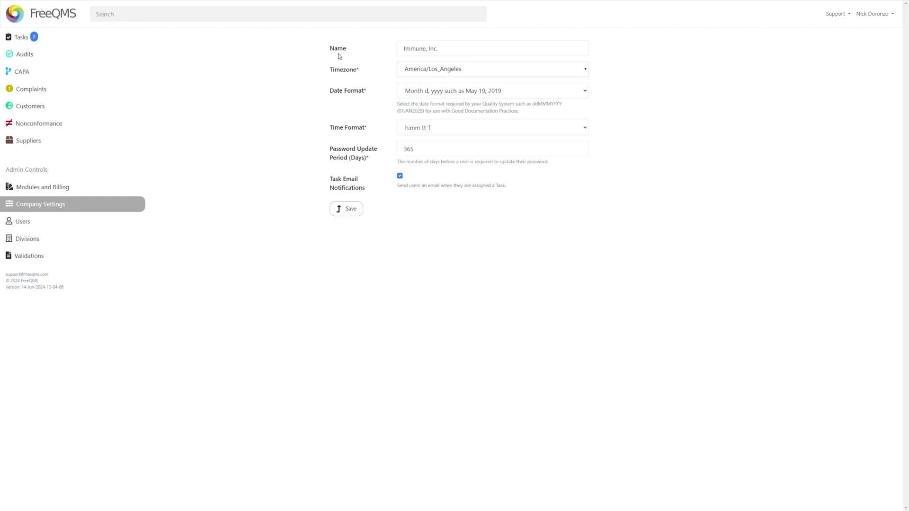
pyautogui.moveTo(344, 80)
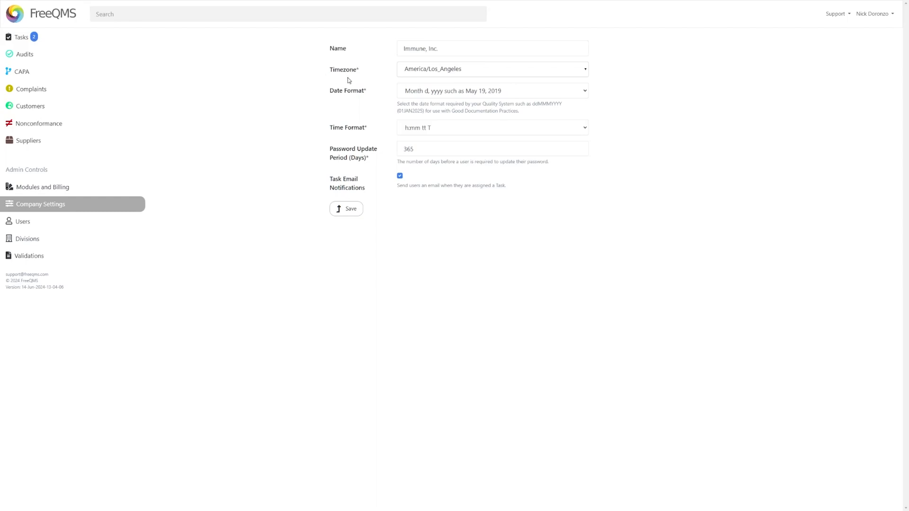
pyautogui.moveTo(548, 78)
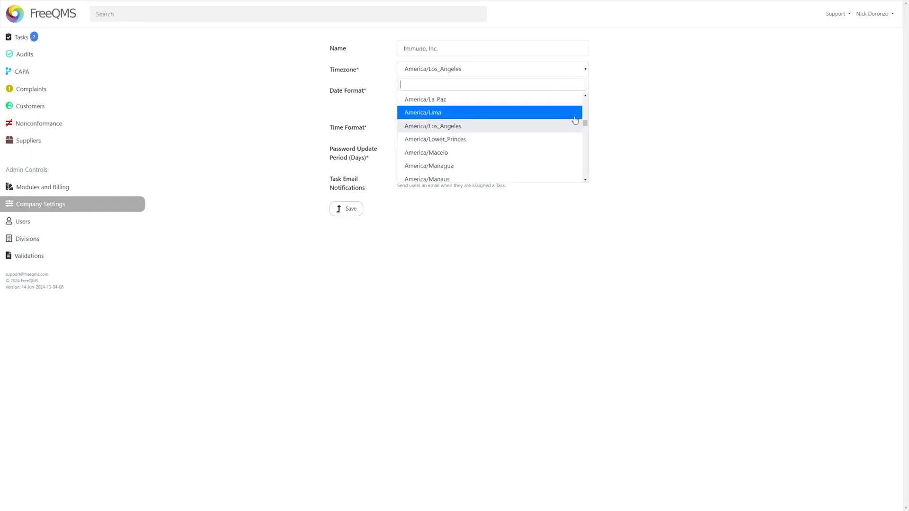
# Scroll through the Company Settings page, leaving the timezone as America/Los_Angeles.
pyautogui.scroll(-3)
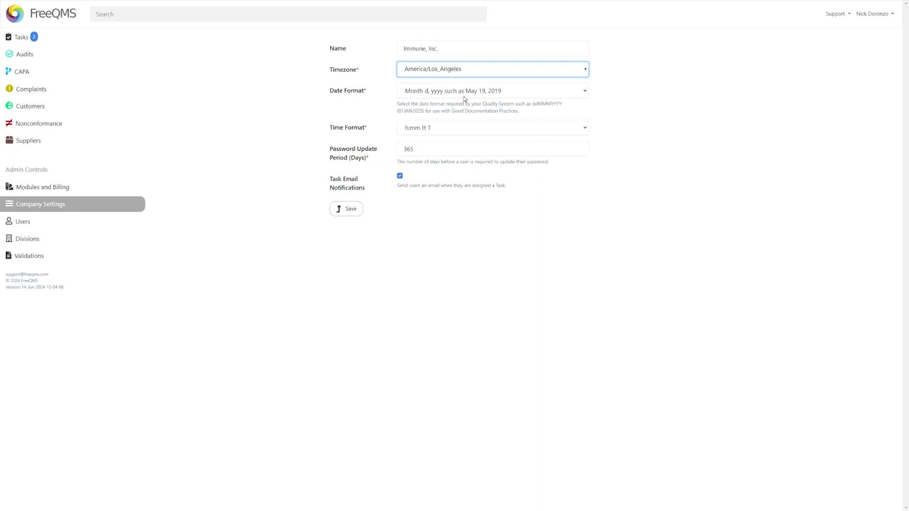
pyautogui.moveTo(584, 97)
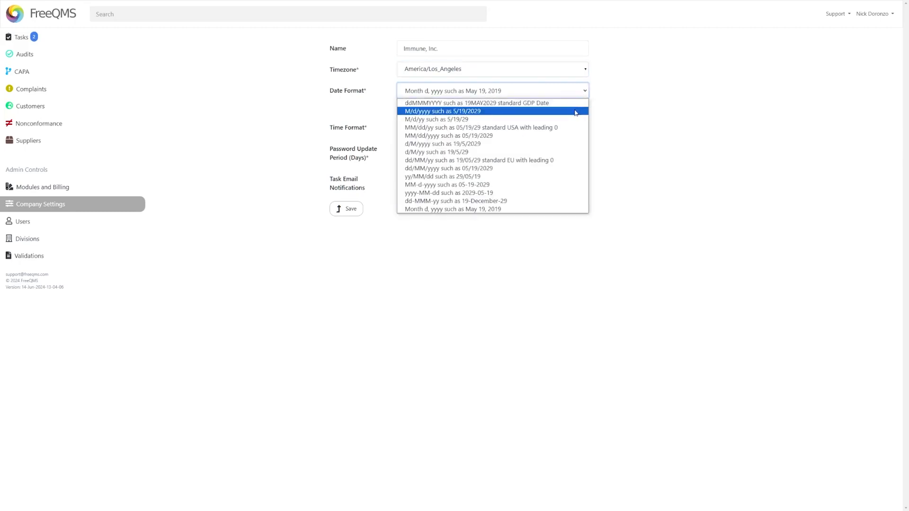
pyautogui.moveTo(562, 135)
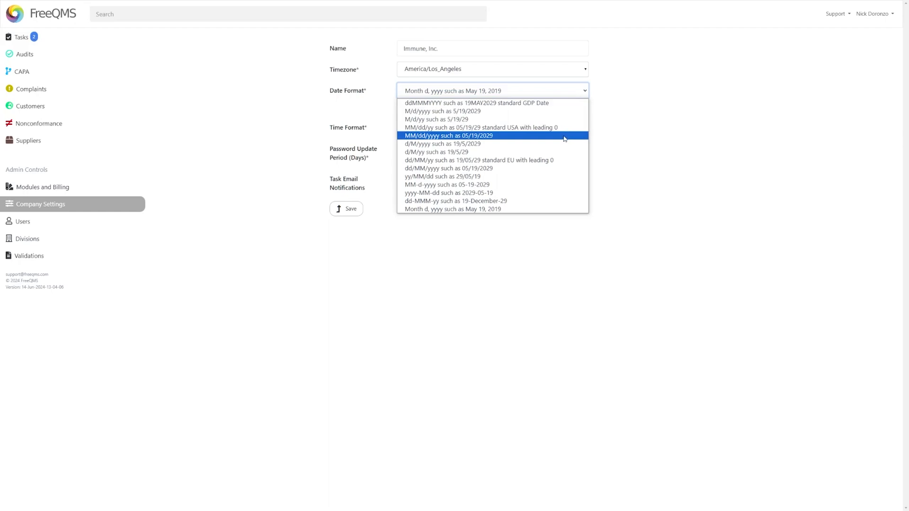
pyautogui.moveTo(548, 161)
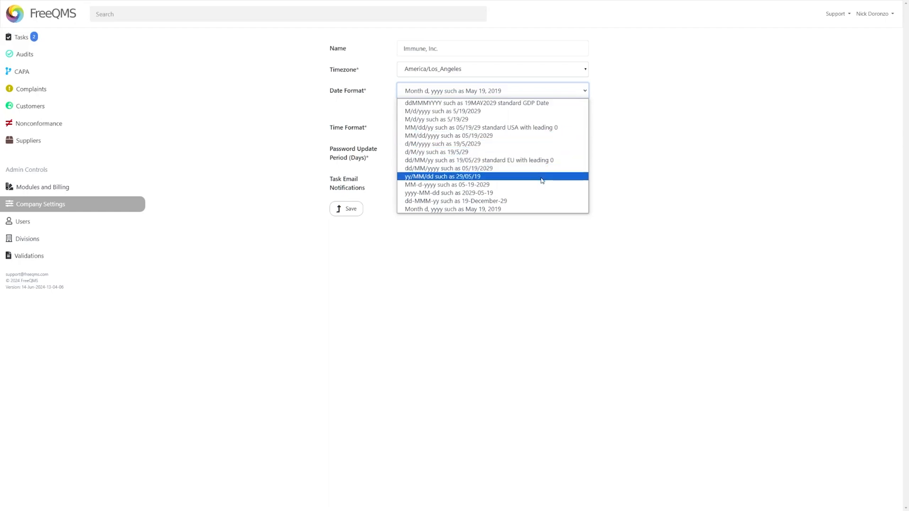
pyautogui.moveTo(540, 208)
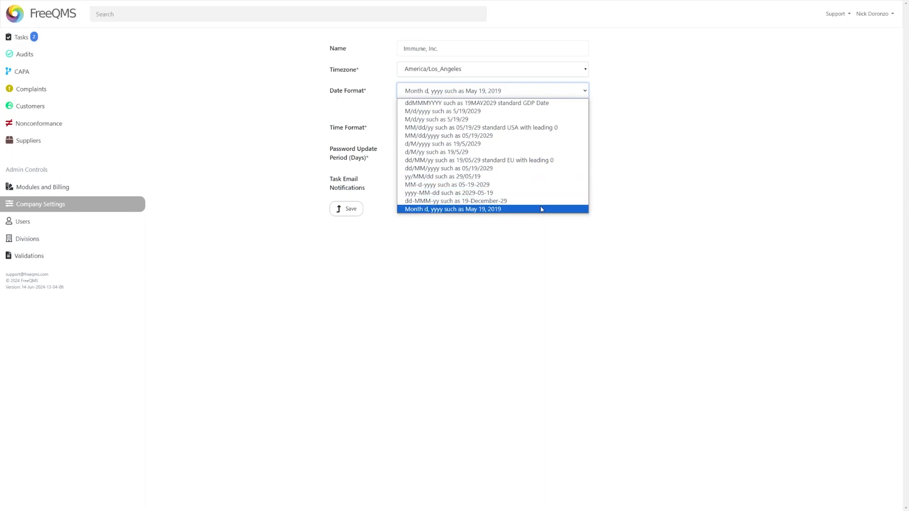
pyautogui.click(452, 209)
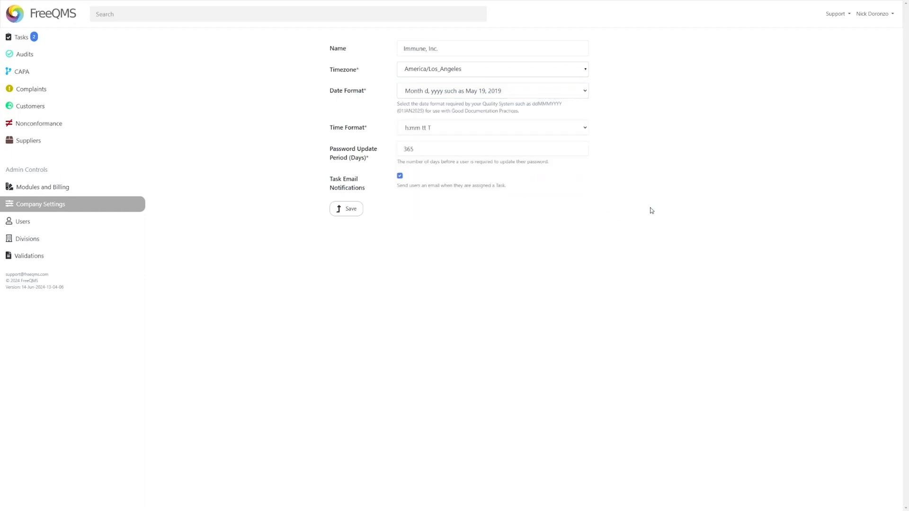
pyautogui.moveTo(636, 171)
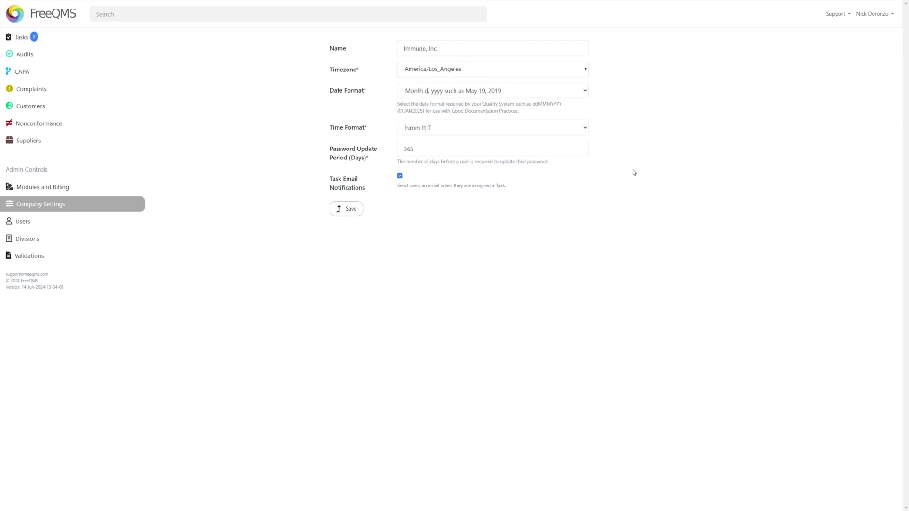
pyautogui.moveTo(595, 146)
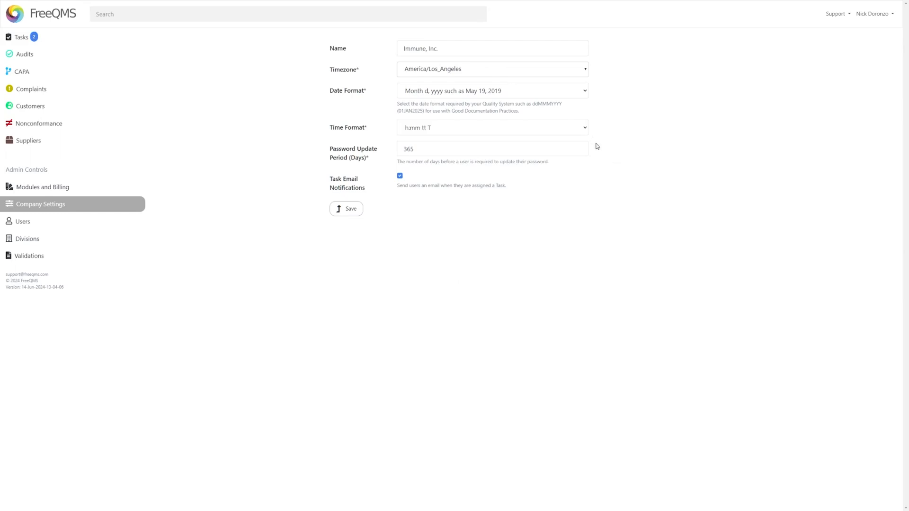
pyautogui.moveTo(576, 132)
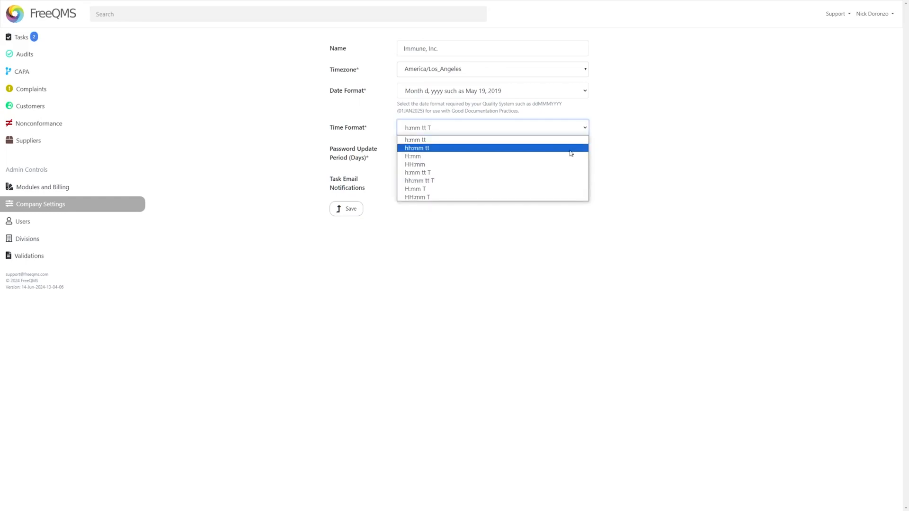
pyautogui.moveTo(562, 175)
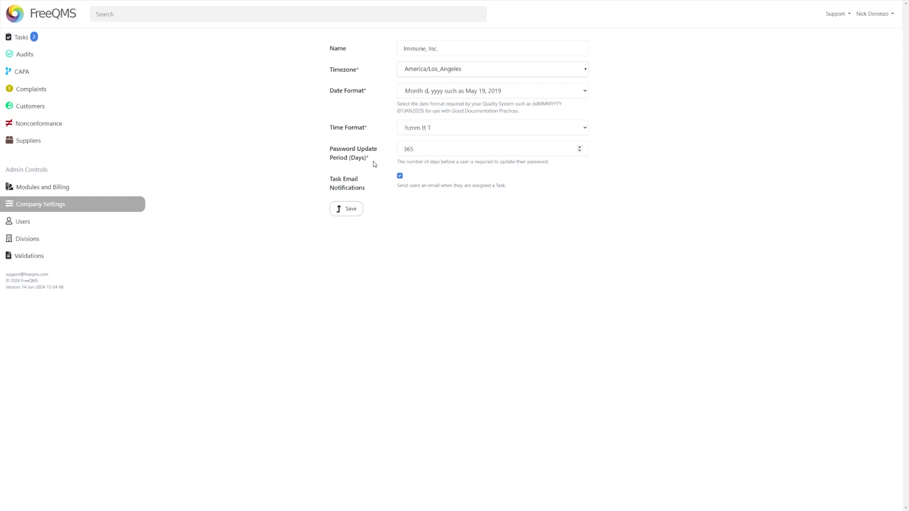
pyautogui.moveTo(579, 163)
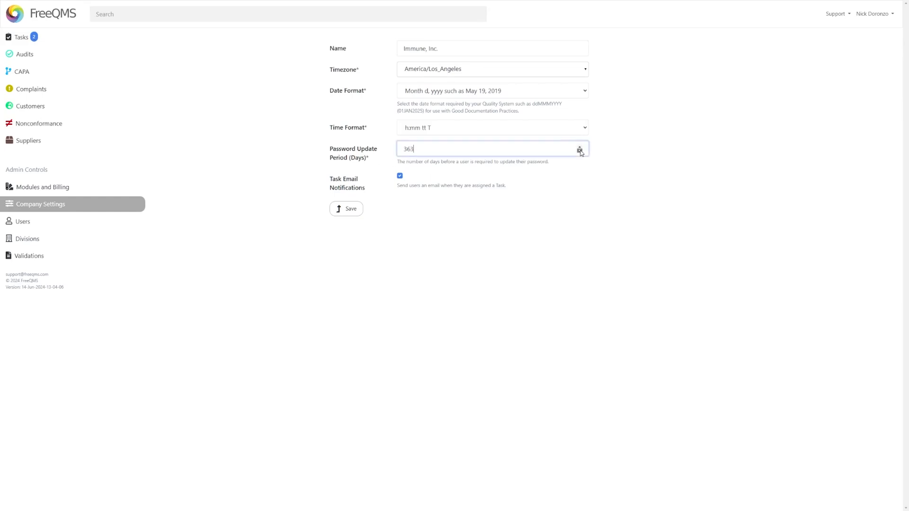
pyautogui.write('5')
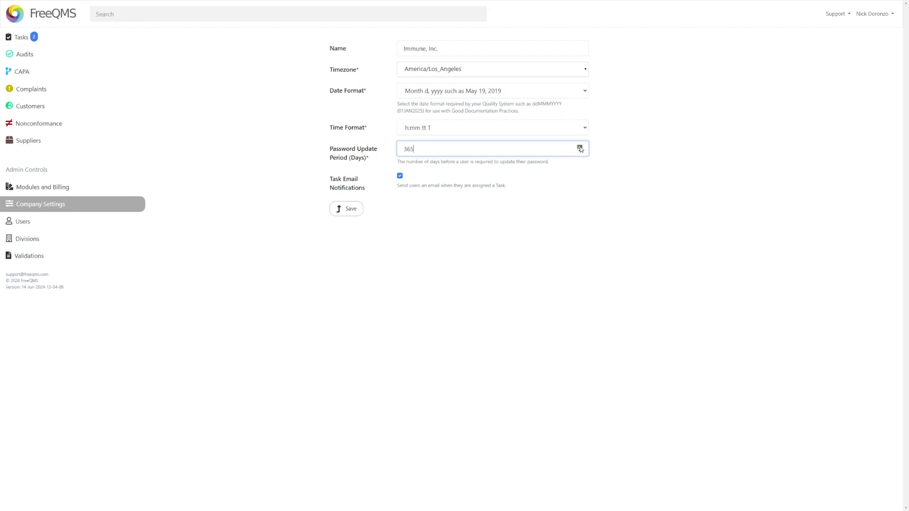
pyautogui.moveTo(628, 158)
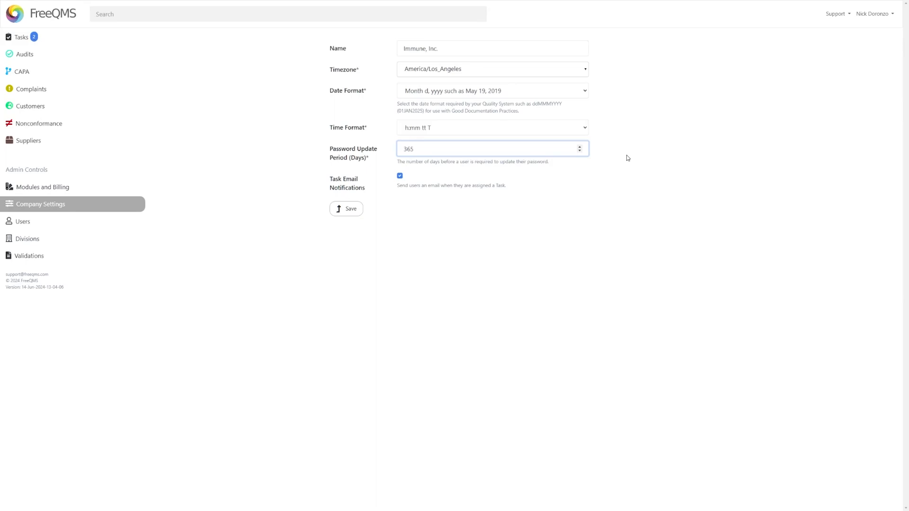
pyautogui.click(492, 149)
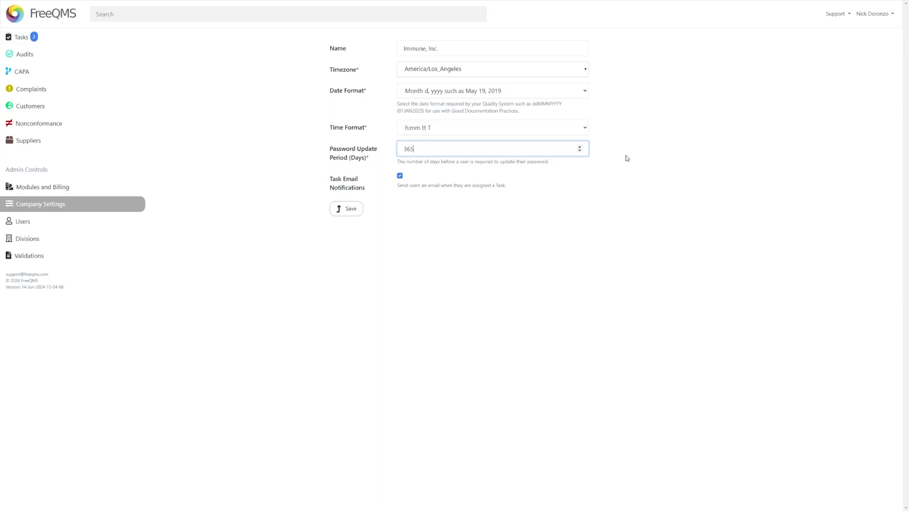
pyautogui.moveTo(597, 198)
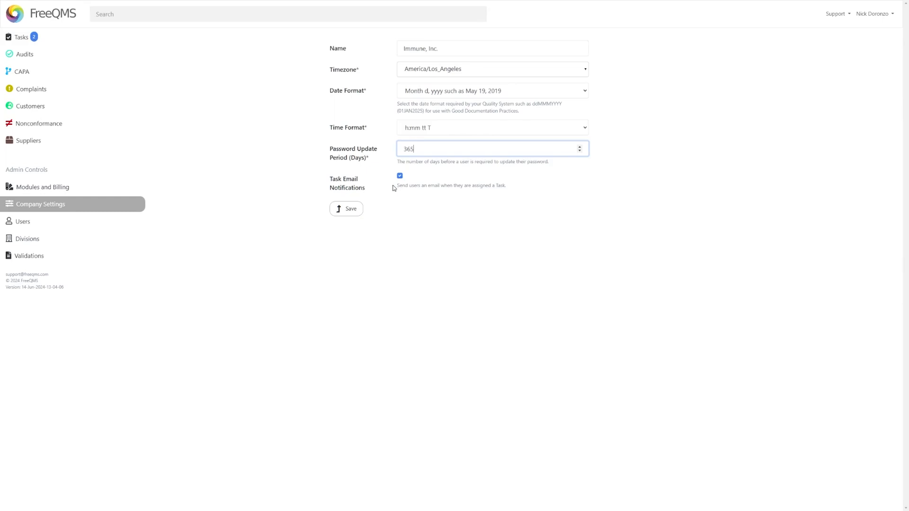
# Toggle task email notifications off and back on, then save the Immune, Inc. company settings.
pyautogui.click(399, 176)
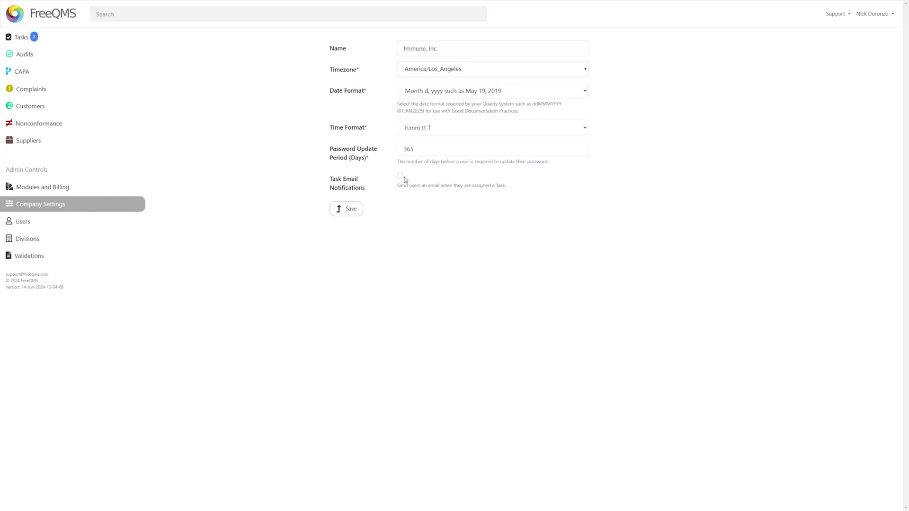
pyautogui.click(400, 176)
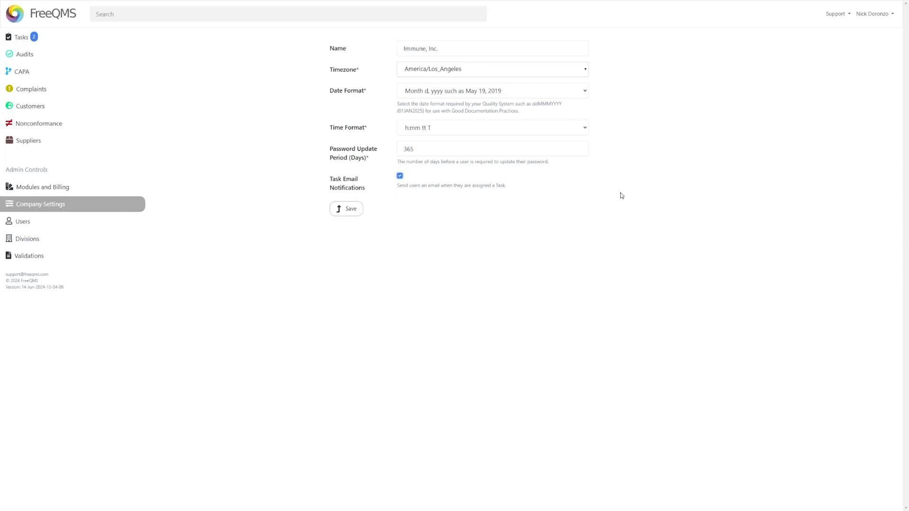
pyautogui.moveTo(387, 210)
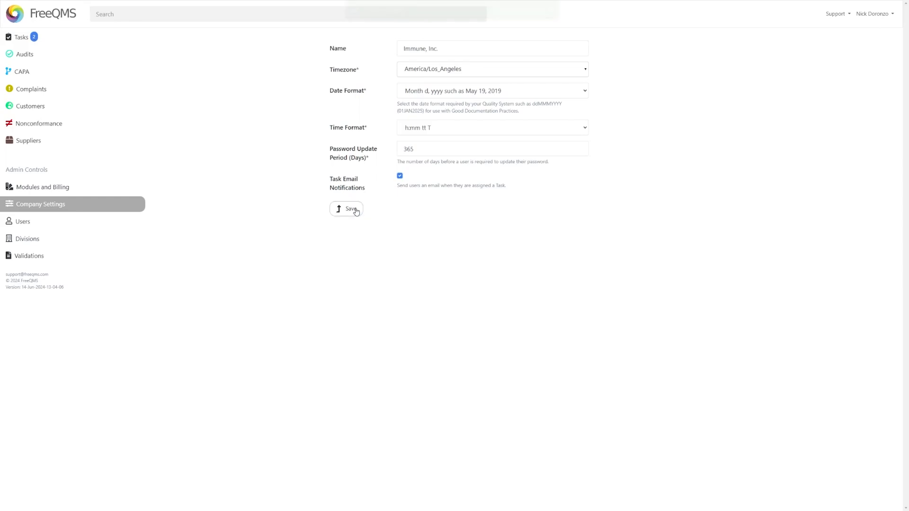
pyautogui.click(347, 208)
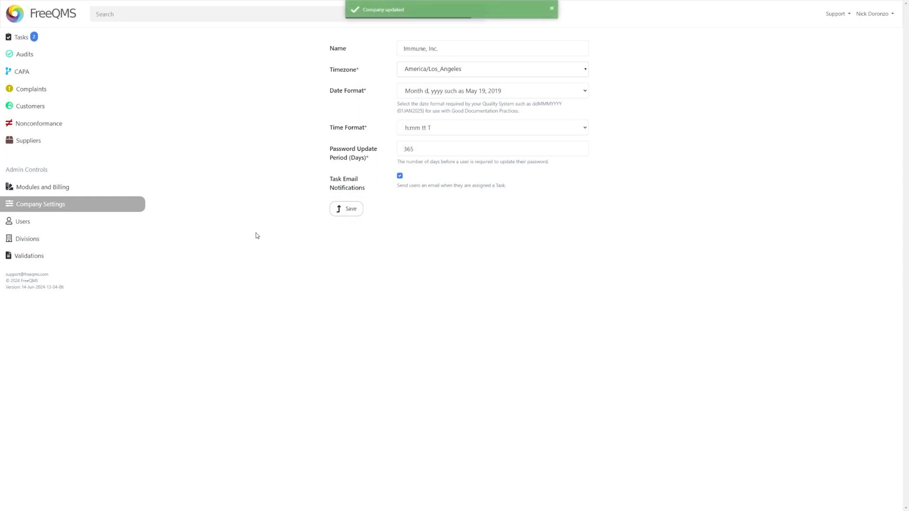
pyautogui.moveTo(250, 213)
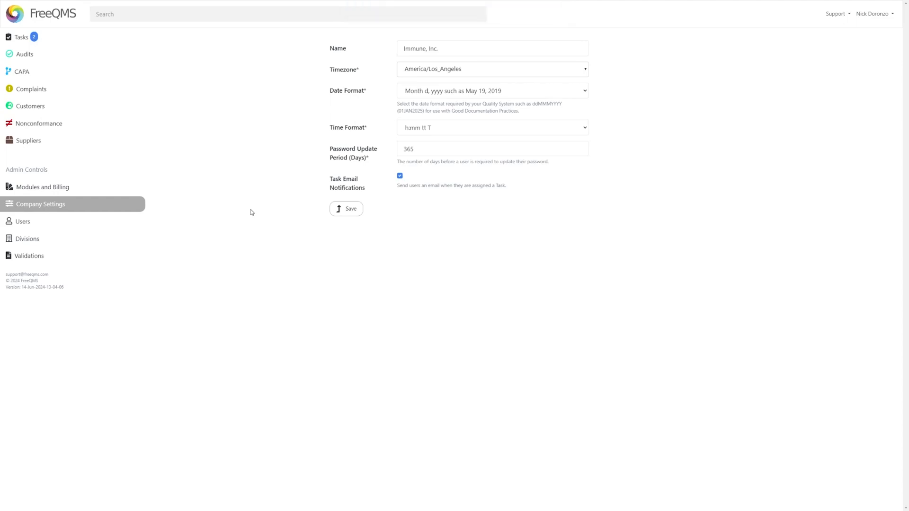
pyautogui.moveTo(28, 238)
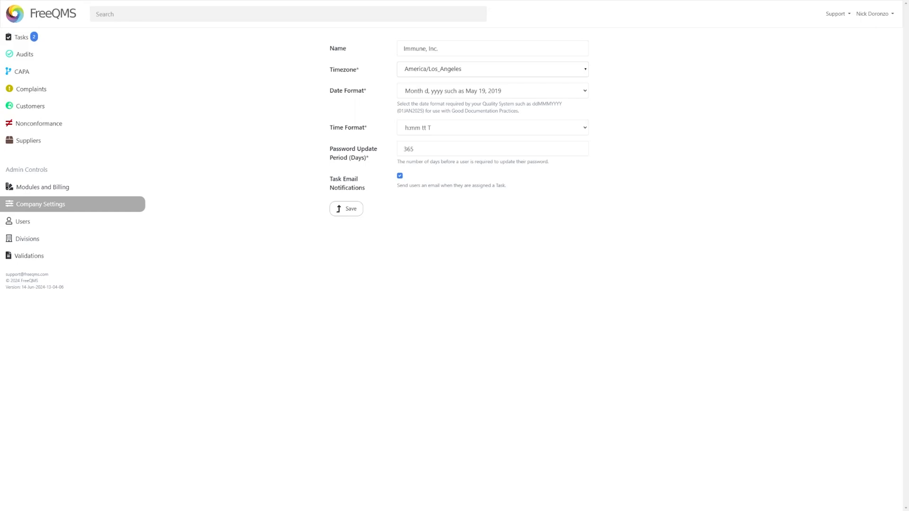
pyautogui.moveTo(31, 106)
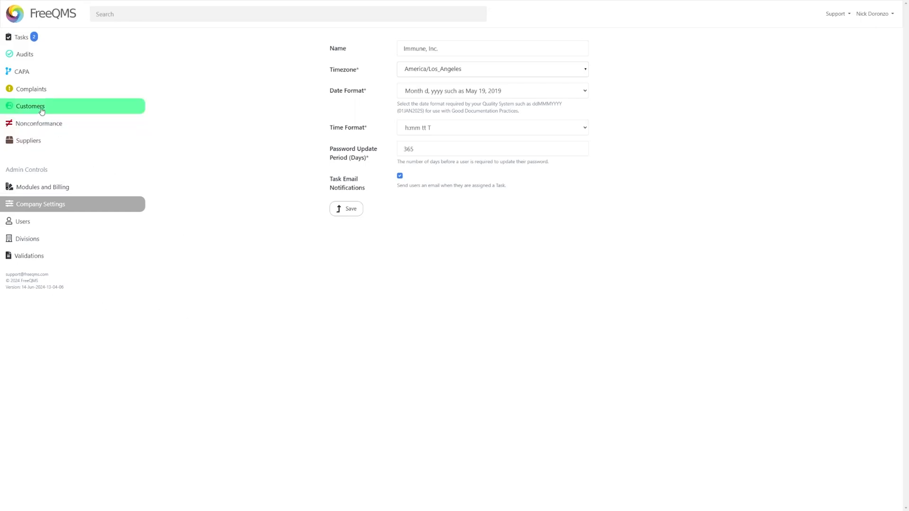
pyautogui.moveTo(27, 140)
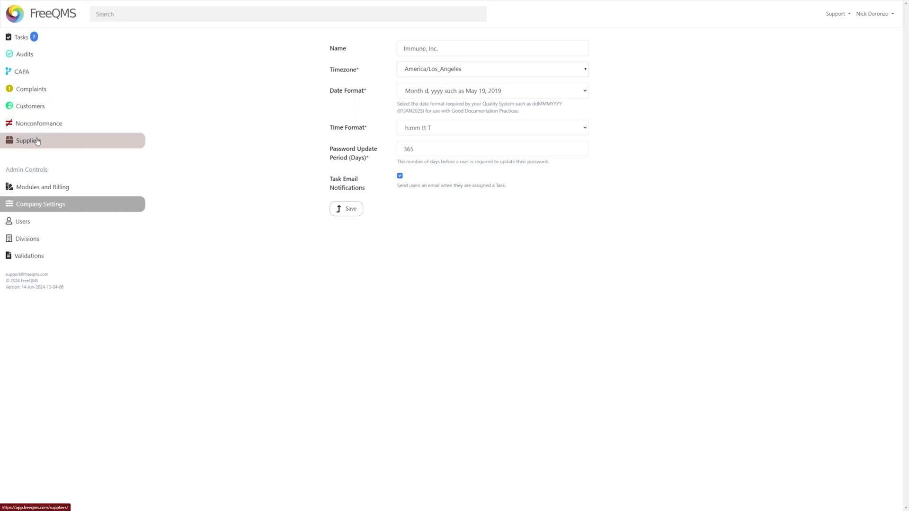
# Show the Customers list and its evaluation level durations (180, 365, 730, 1460, 0 days).
pyautogui.click(28, 140)
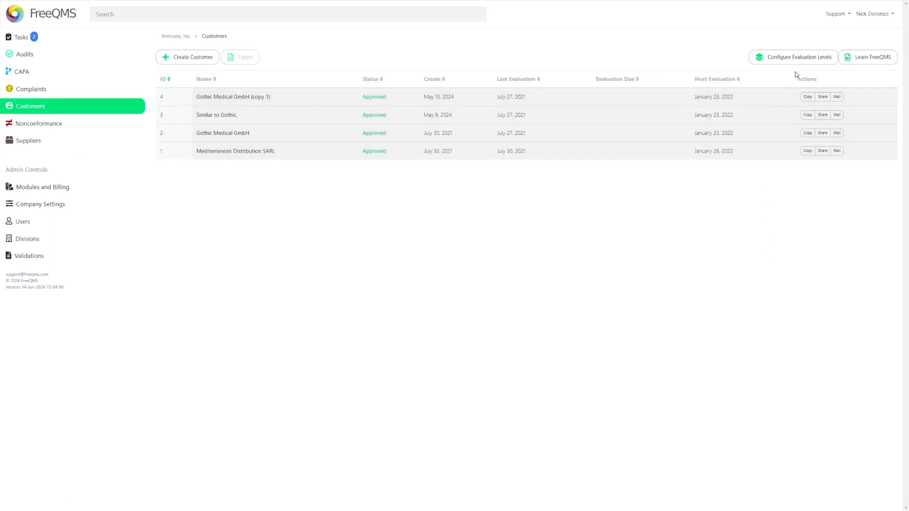
pyautogui.click(793, 57)
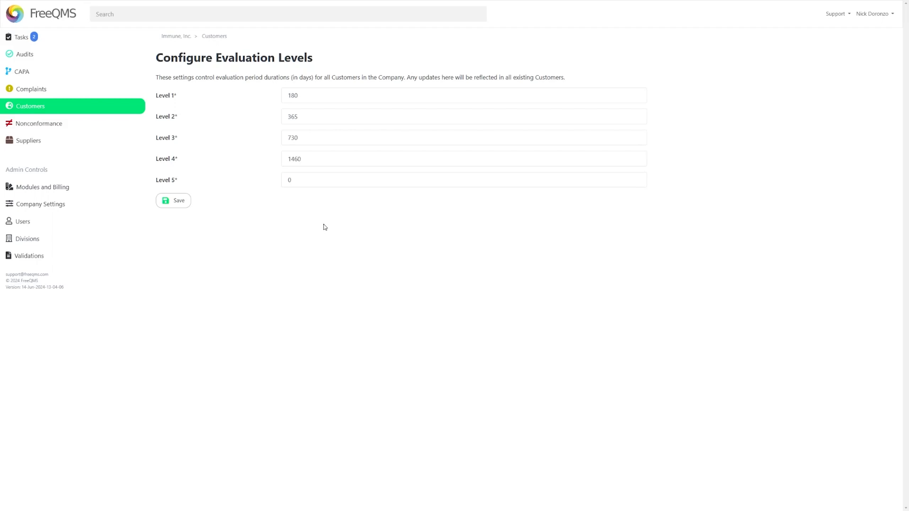
pyautogui.moveTo(291, 212)
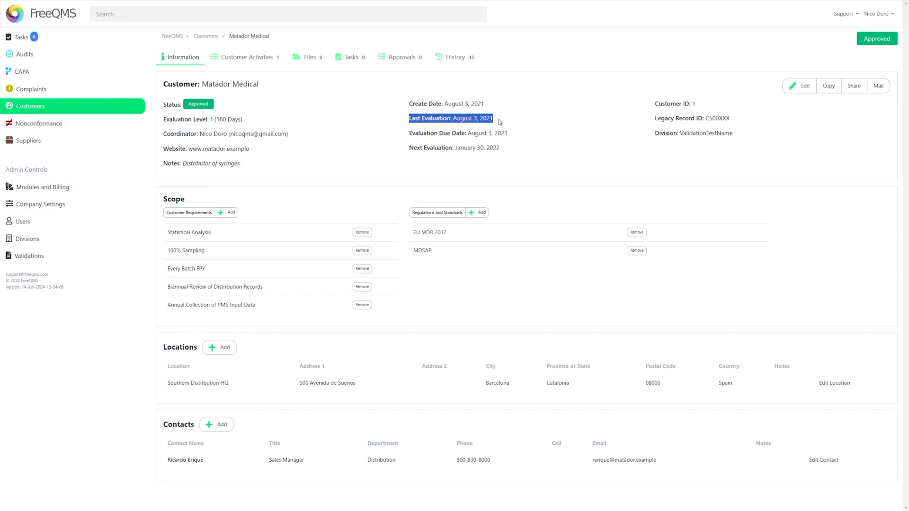
pyautogui.moveTo(381, 158)
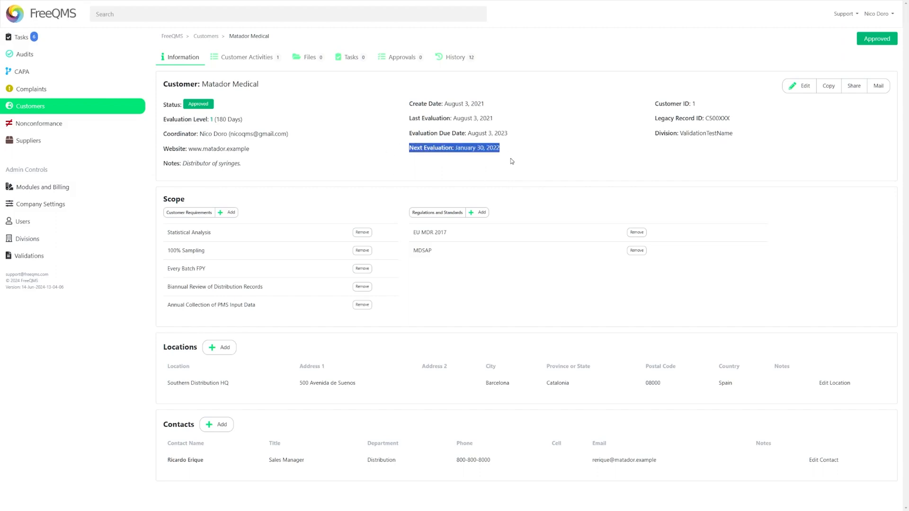
# Review the Matador Medical record, then launch the FreeQMS User Survey from the account menu.
pyautogui.click(512, 161)
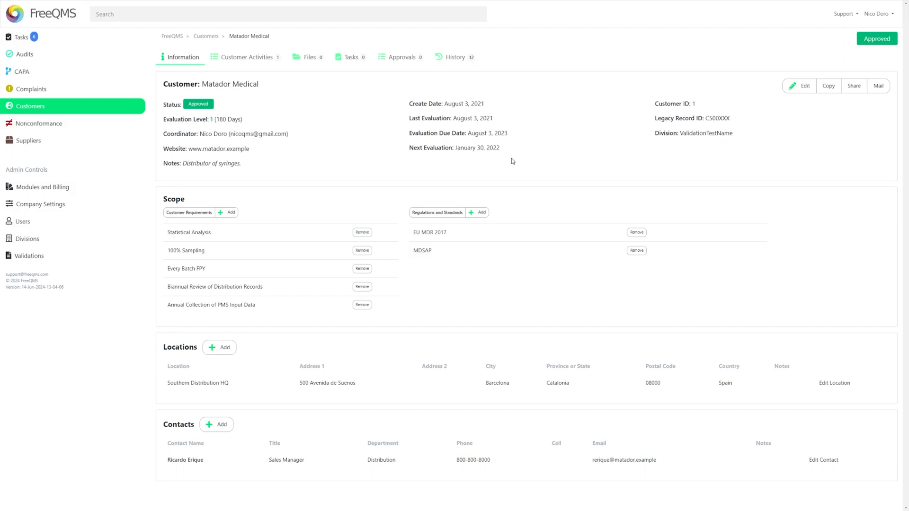
pyautogui.moveTo(509, 169)
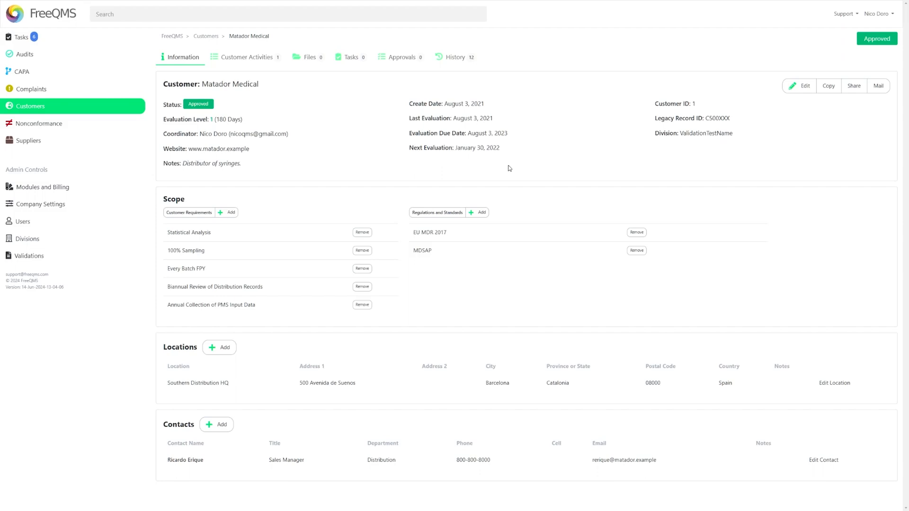
pyautogui.moveTo(270, 105)
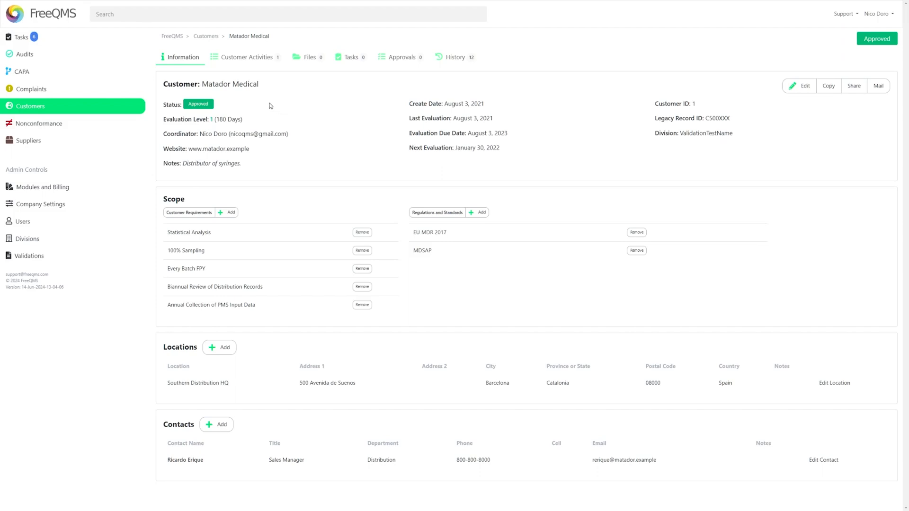
pyautogui.moveTo(635, 84)
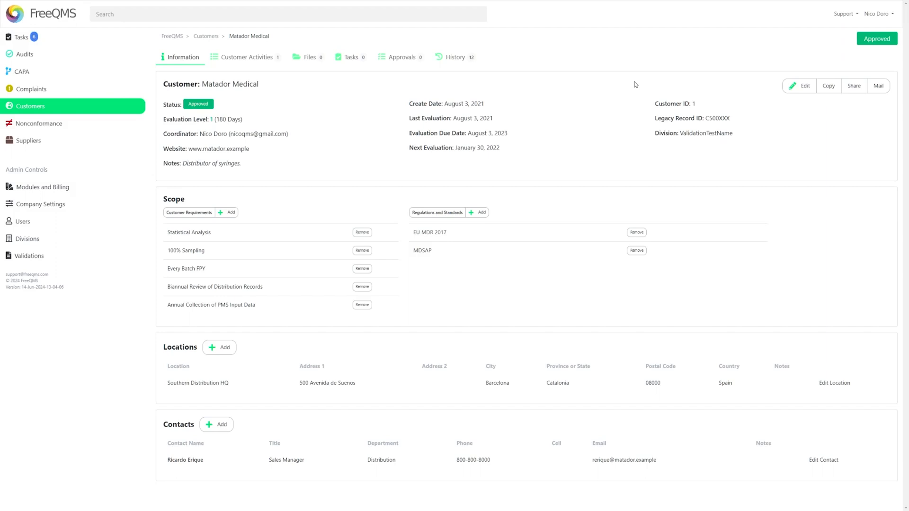
pyautogui.moveTo(766, 75)
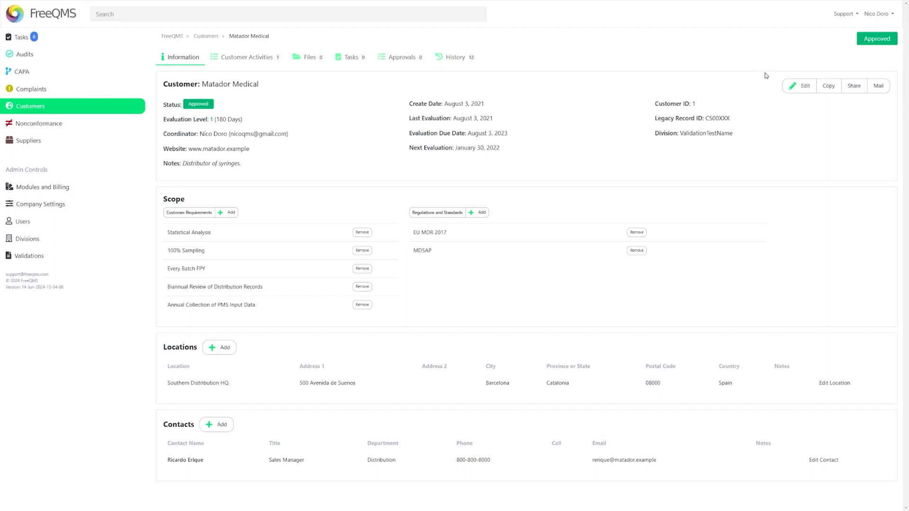
pyautogui.click(843, 14)
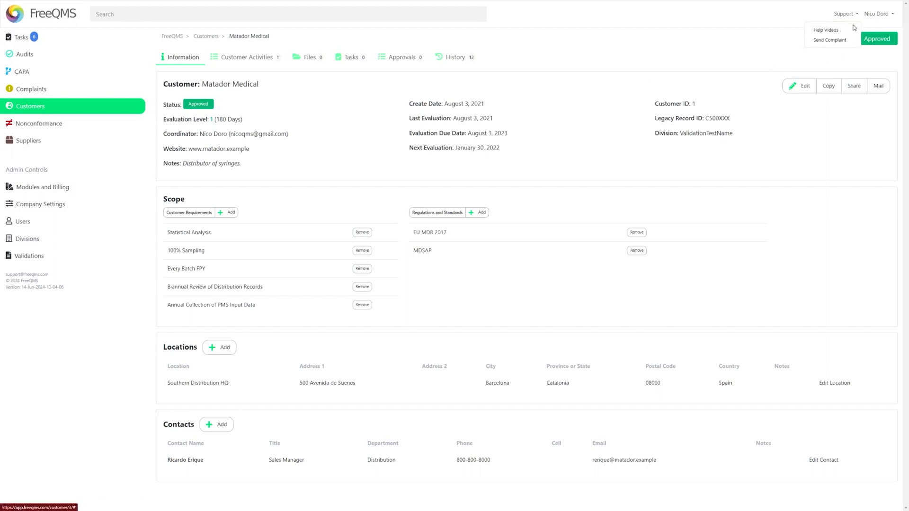
pyautogui.click(877, 13)
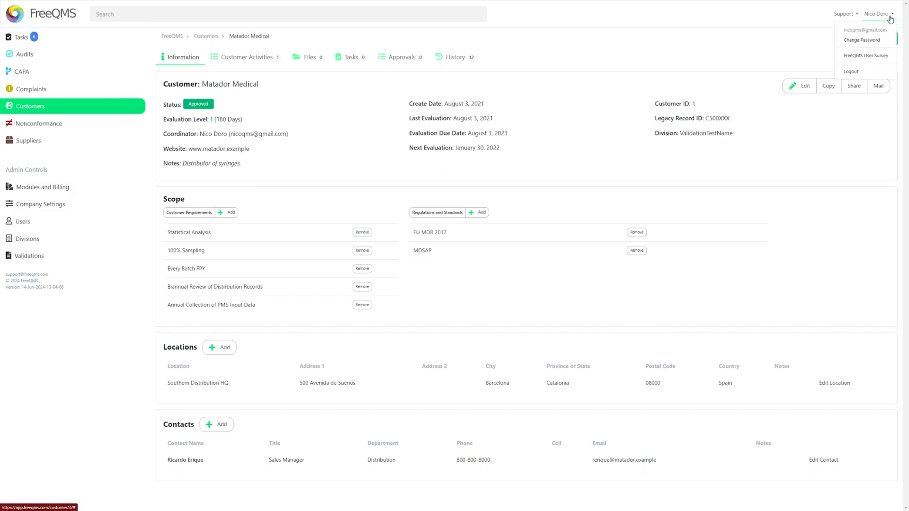
pyautogui.click(865, 55)
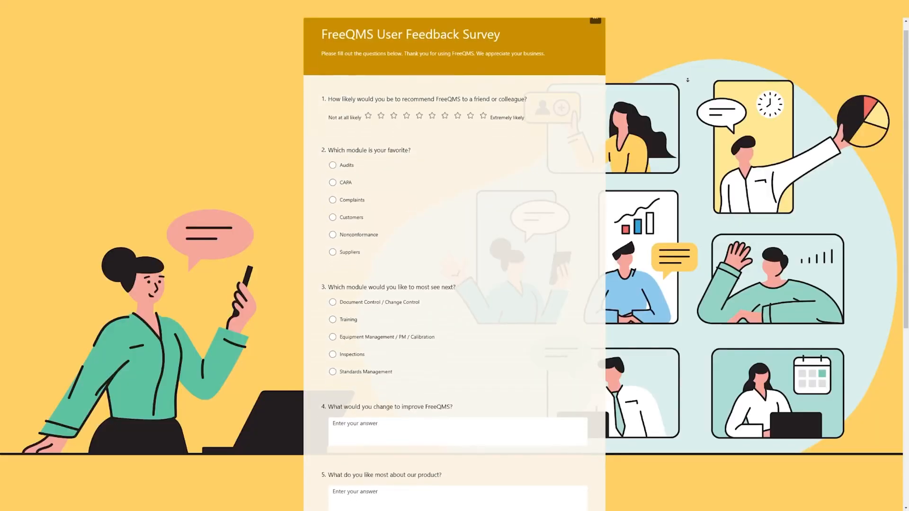
# Scroll through the full User Feedback Survey down to the Submit button.
pyautogui.scroll(-3)
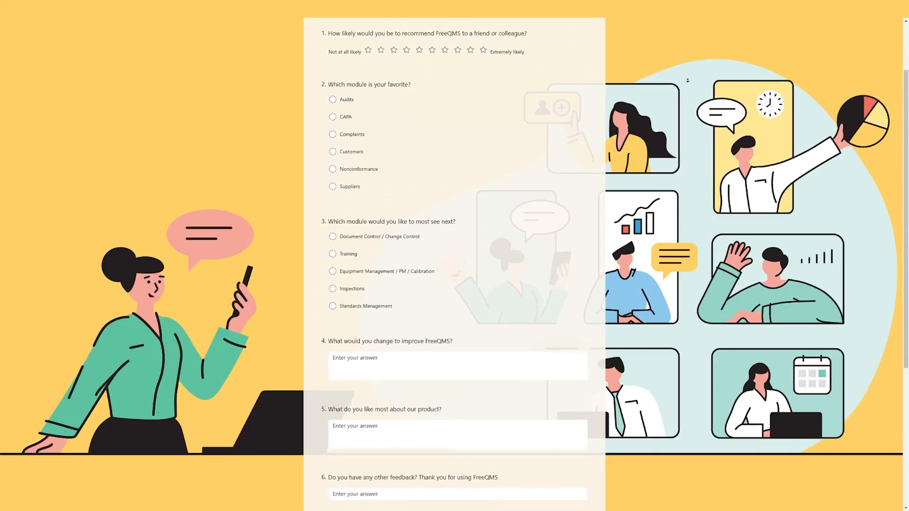
pyautogui.scroll(-3)
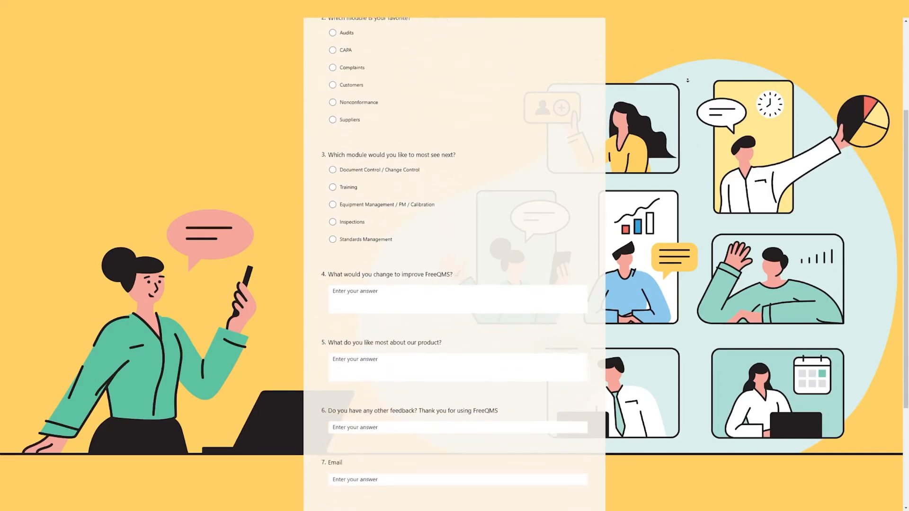
pyautogui.scroll(-3)
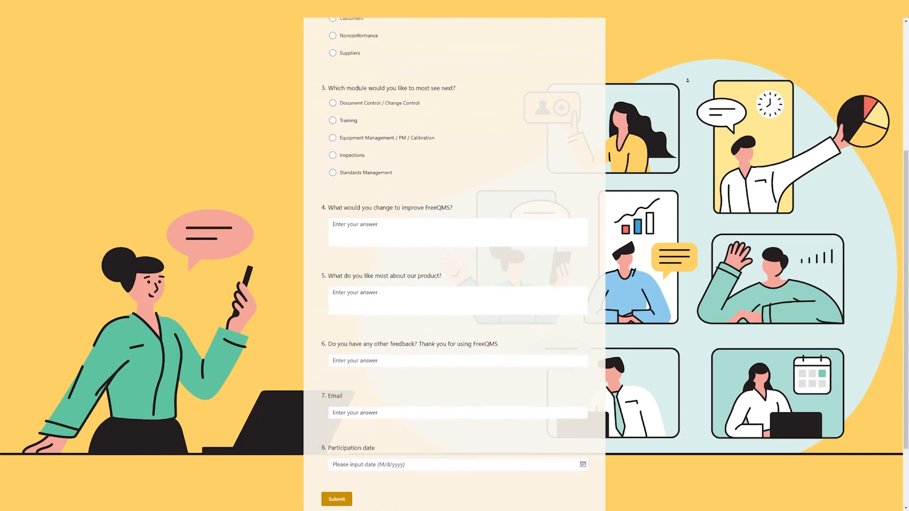
pyautogui.scroll(-3)
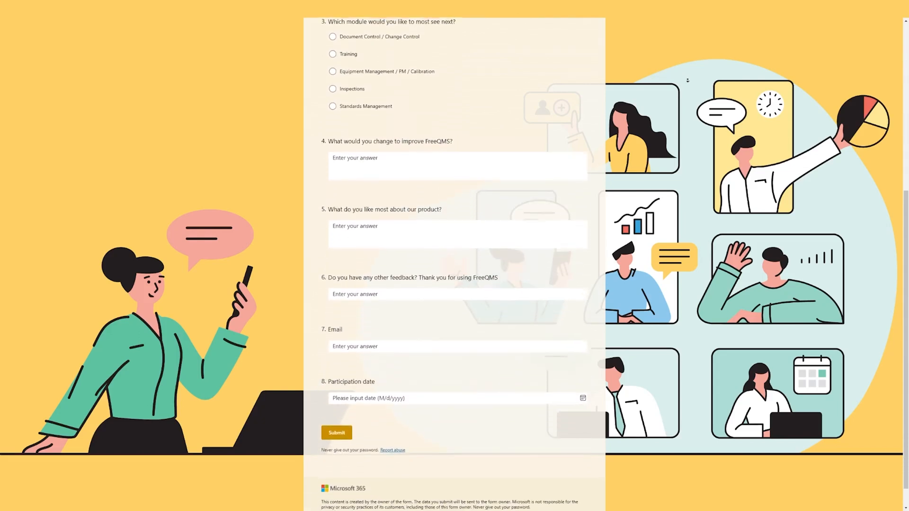